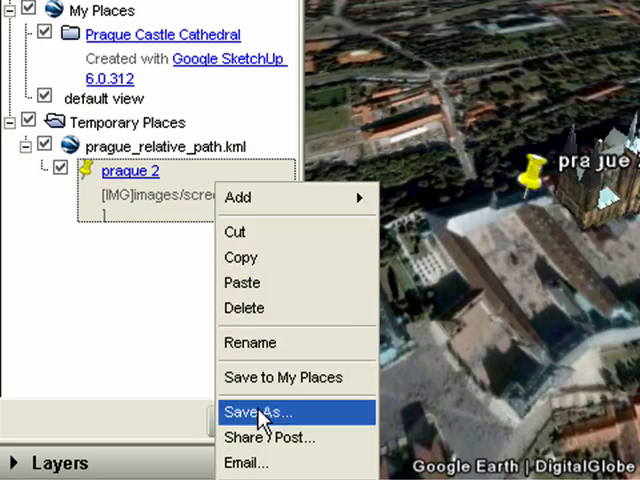
Save the prague 2 placemark as prague 2.kmz in compressed KMZ format
left_click(260, 412)
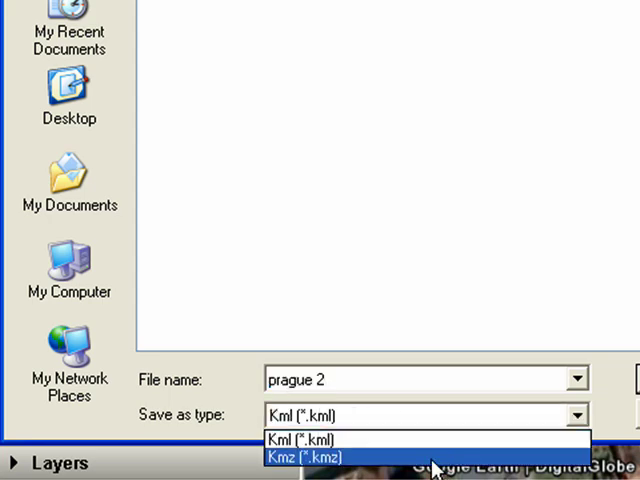
left_click(304, 456)
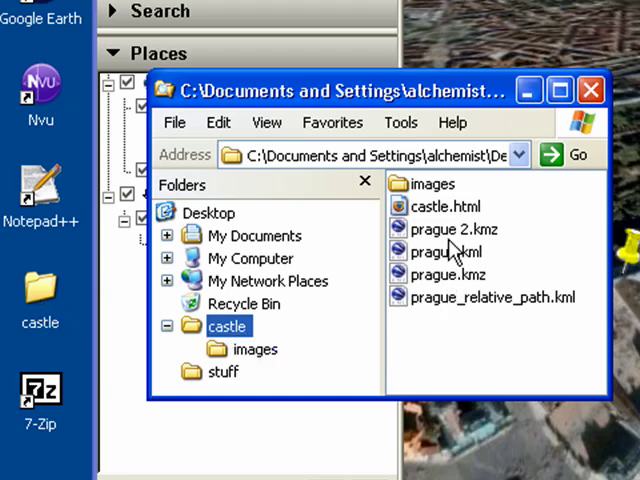
left_click(452, 228)
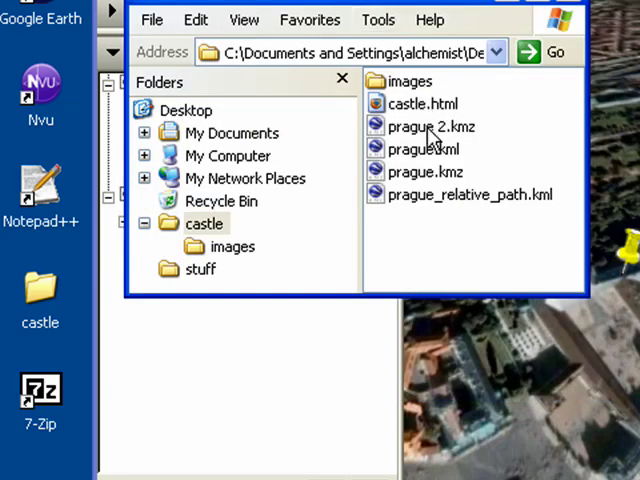
right_click(430, 126)
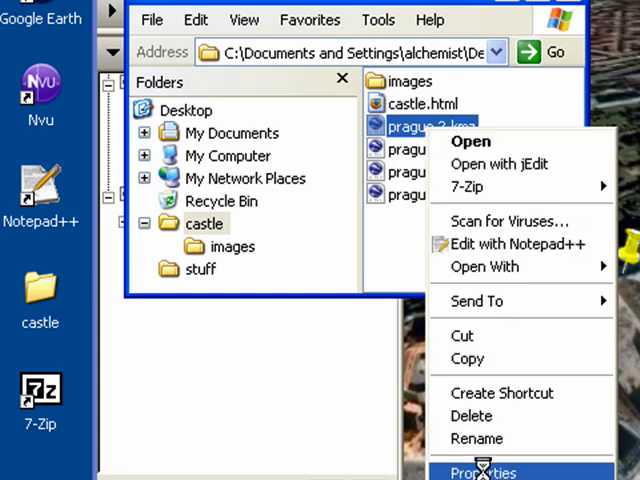
left_click(484, 472)
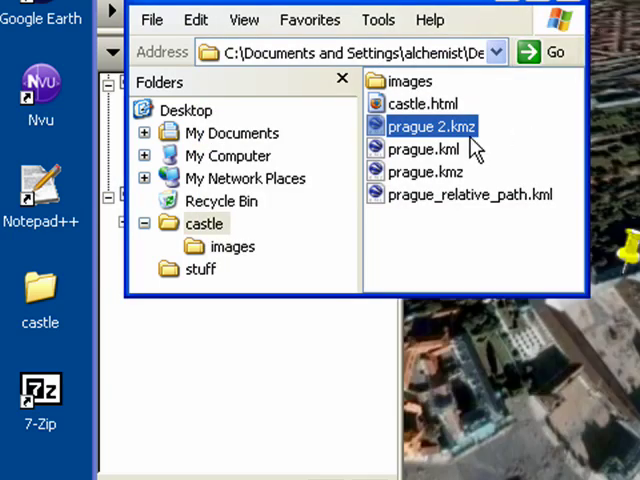
left_click(428, 172)
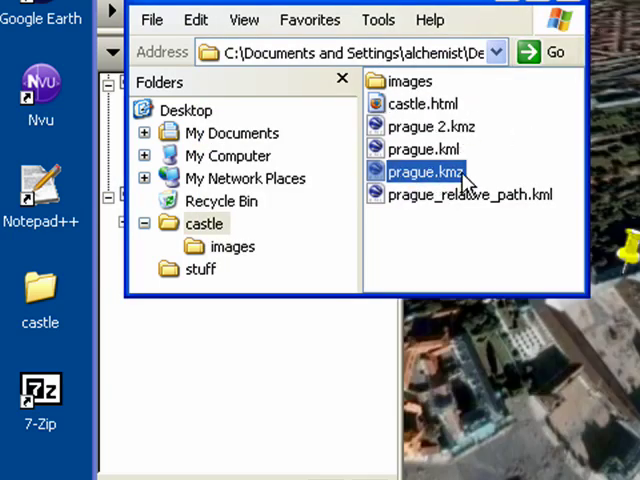
mouse_move(424, 184)
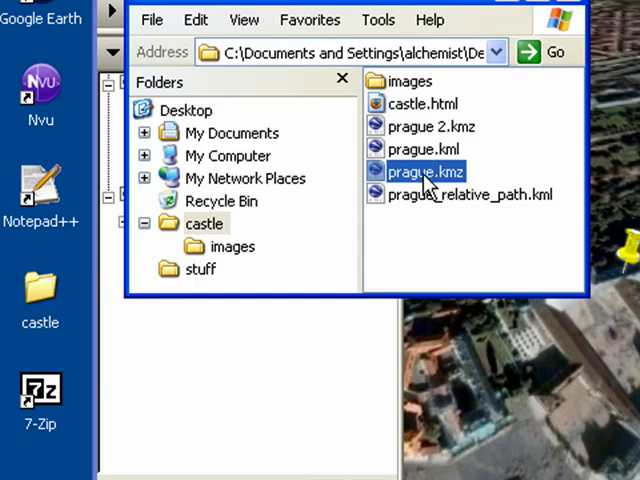
right_click(424, 172)
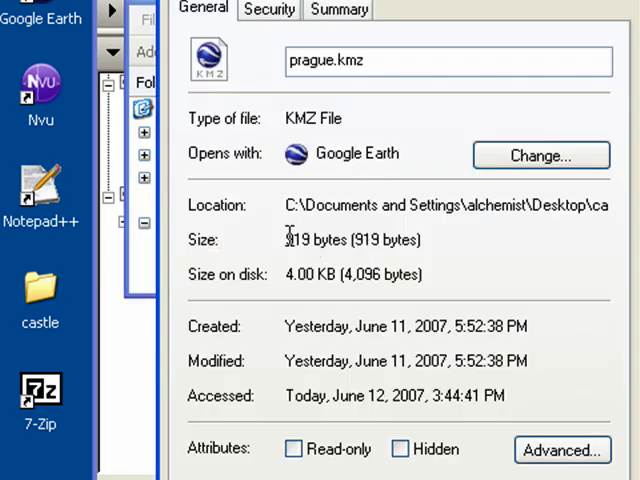
double_click(294, 240)
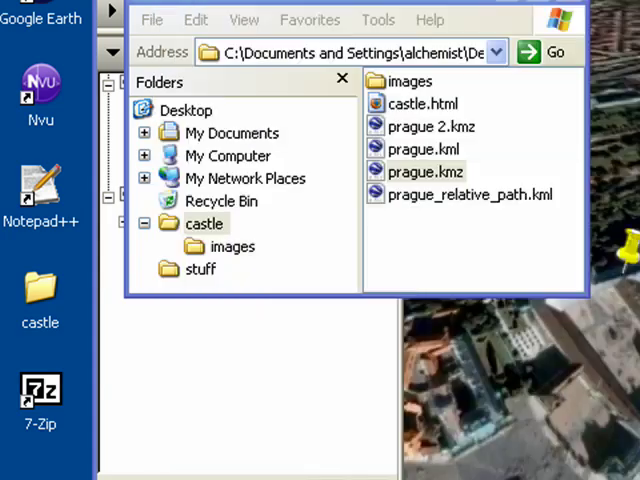
left_click(430, 126)
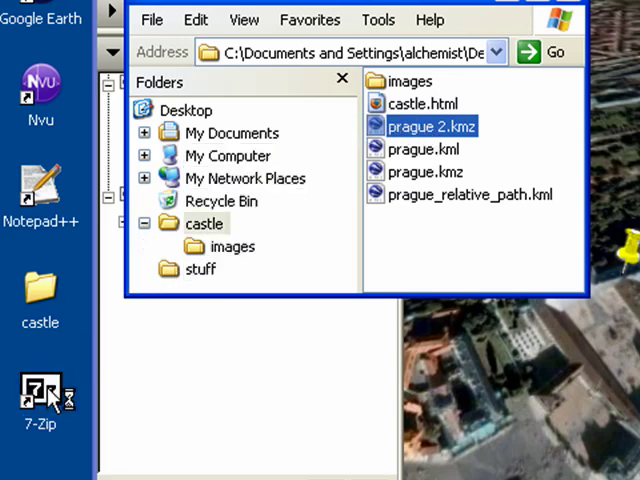
Inspect prague 2.kmz in 7-Zip: the 1639-byte doc.kml and the files folder contents
double_click(424, 126)
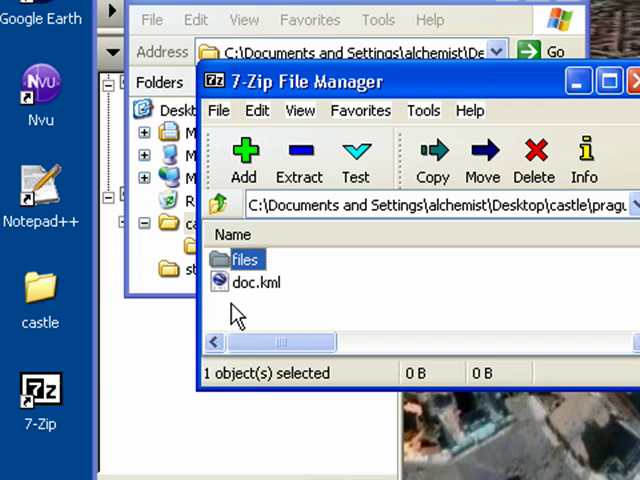
left_click(264, 316)
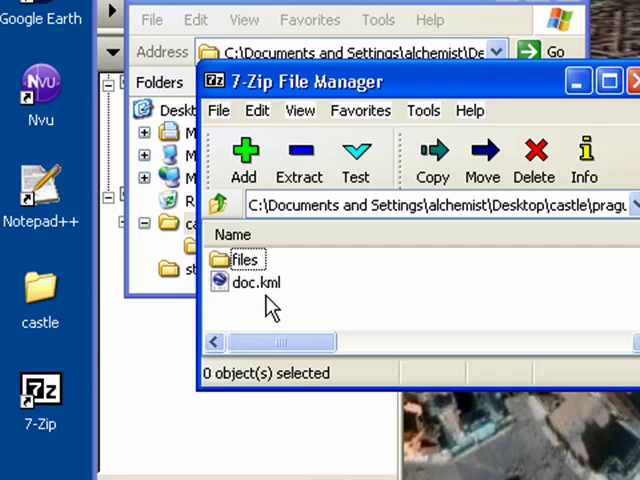
left_click(256, 282)
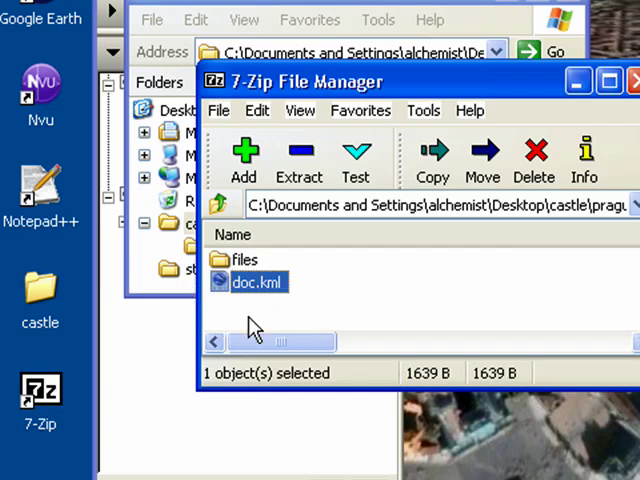
mouse_move(318, 292)
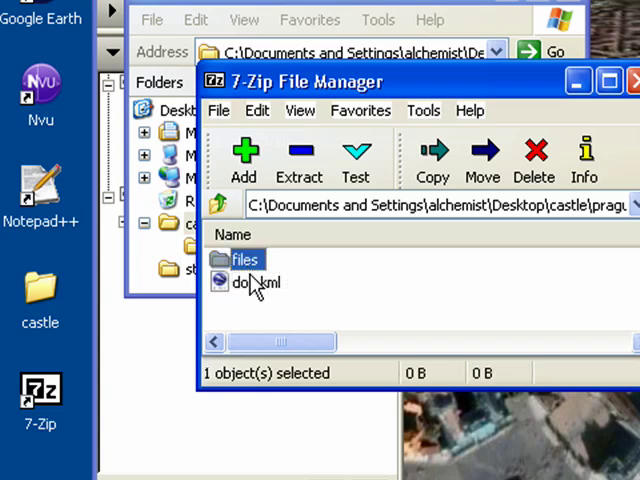
double_click(244, 260)
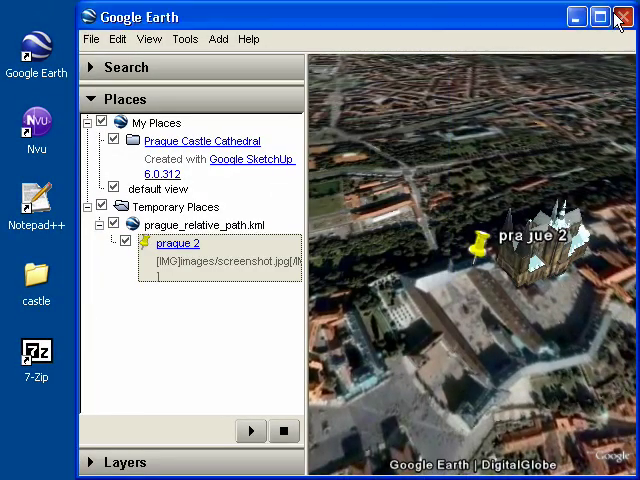
Quit Google Earth, disable the Local Area Connection, reopen the castle folder and relaunch Google Earth
left_click(622, 16)
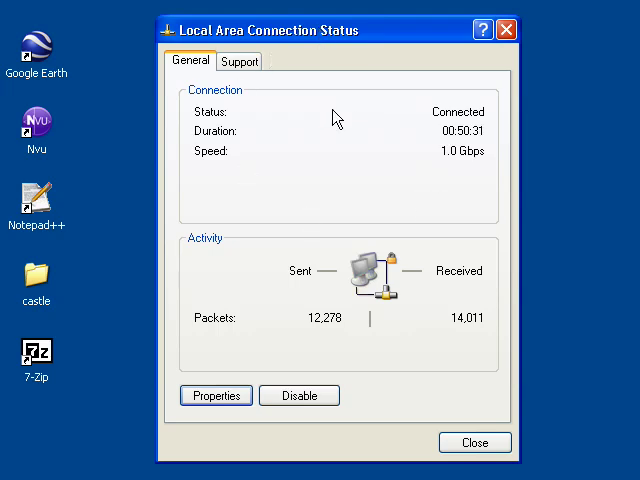
left_click(298, 396)
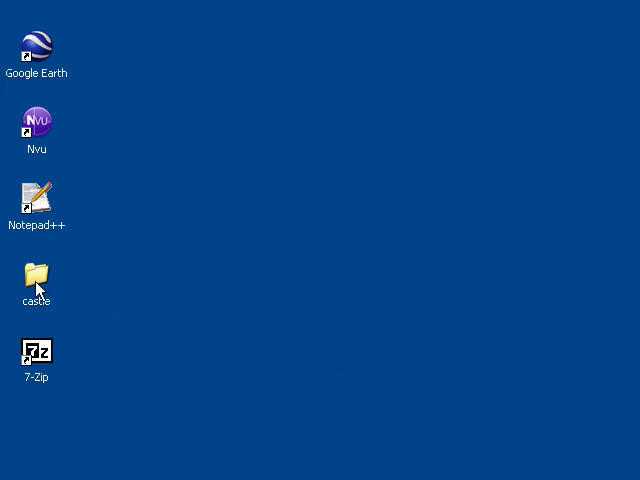
double_click(36, 276)
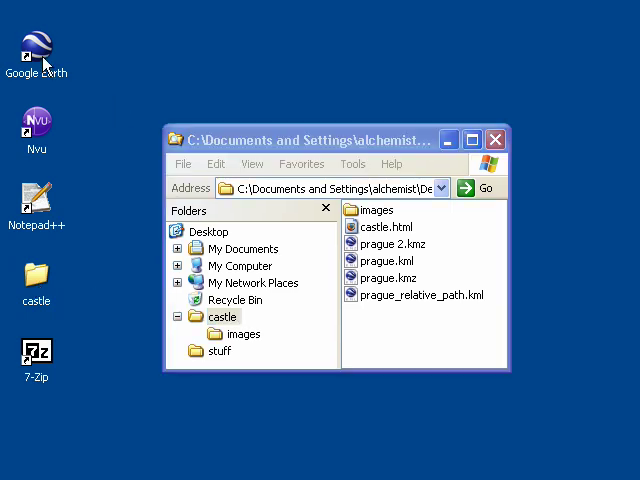
double_click(36, 42)
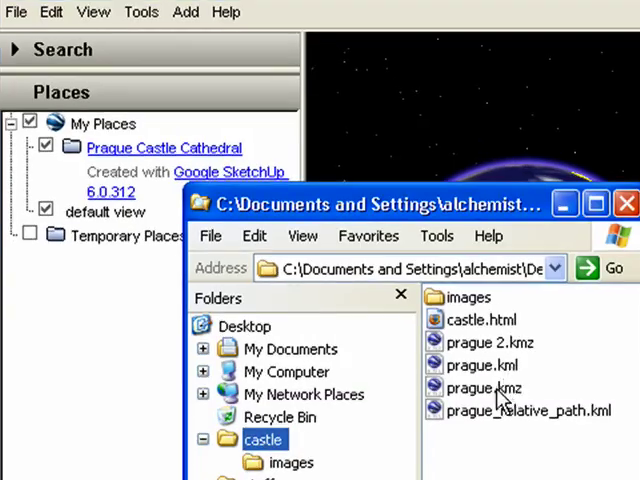
Load prague.kmz and prague 2.kmz into Google Earth's Temporary Places while offline
left_click(484, 388)
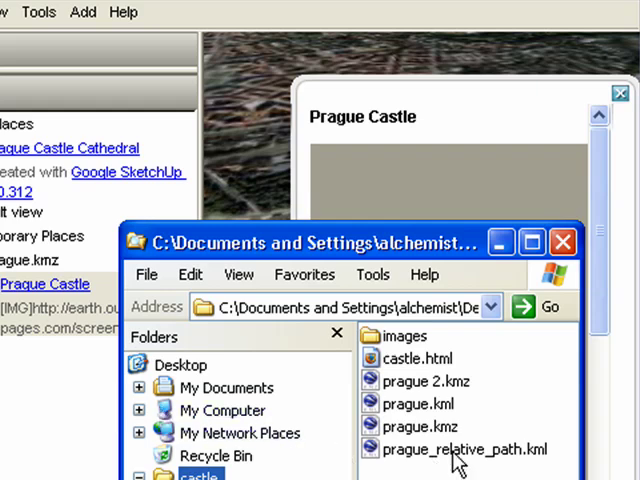
left_click(424, 380)
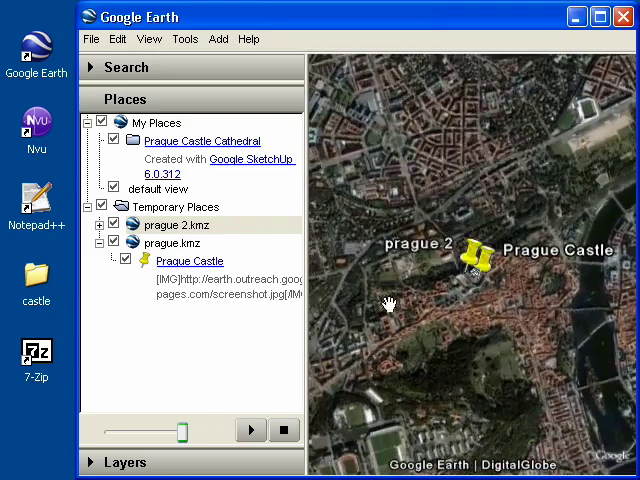
Save the Untitled Image Overlay as California.kmz in the castle folder
left_click(216, 40)
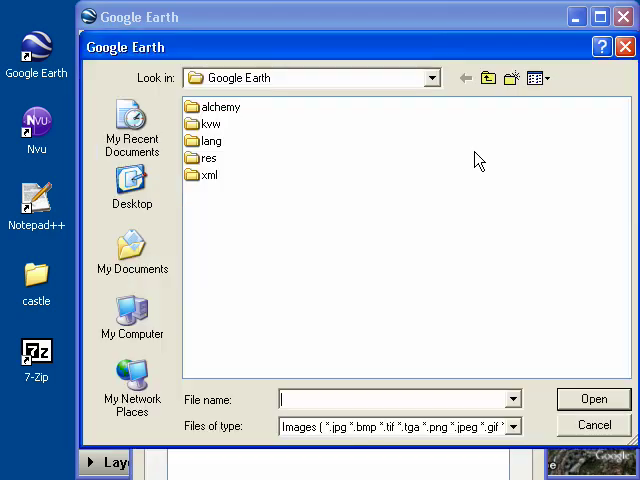
left_click(132, 184)
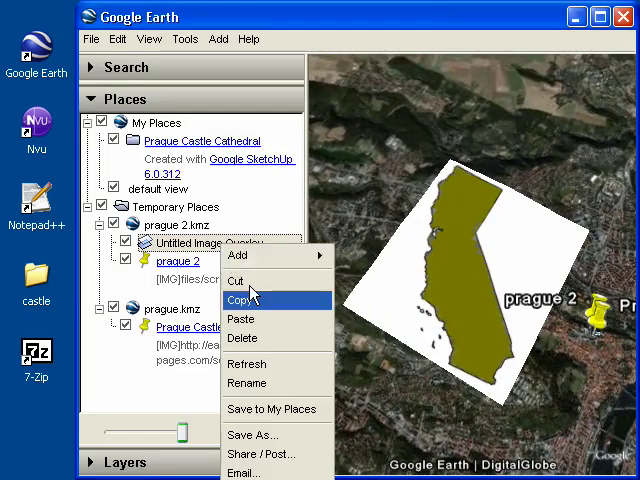
left_click(252, 436)
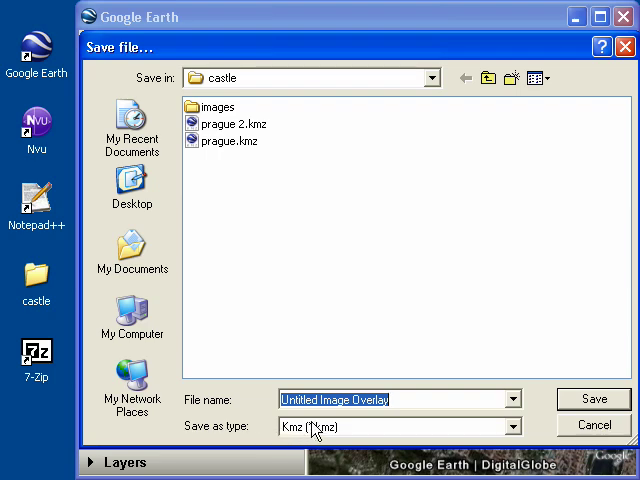
type("California")
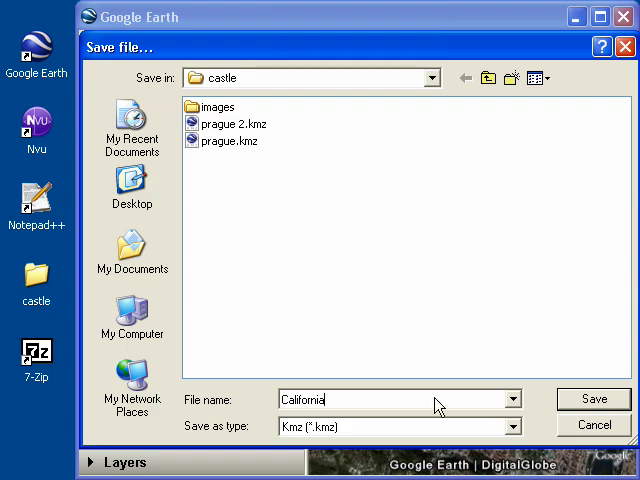
left_click(594, 398)
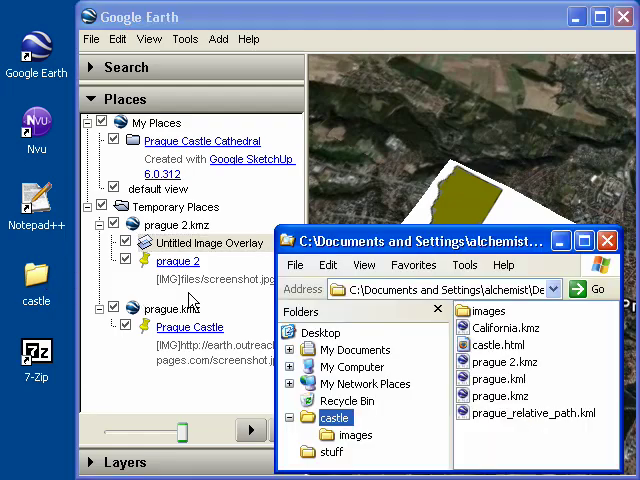
Inspect California.kmz in 7-Zip to see its files folder and doc.kml, then close the folder window
left_click_drag(400, 240, 250, 120)
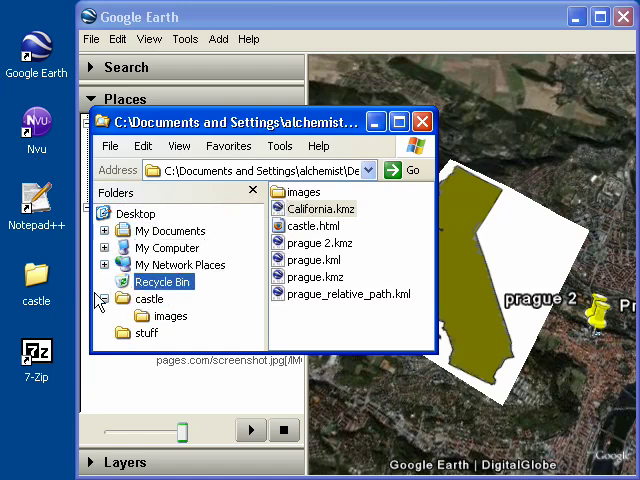
double_click(320, 208)
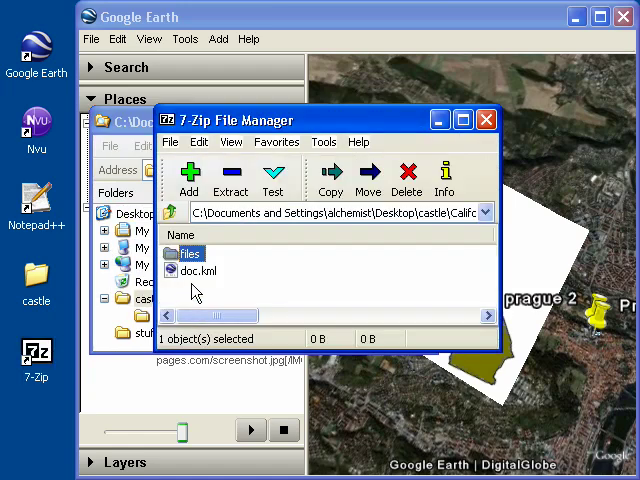
double_click(188, 252)
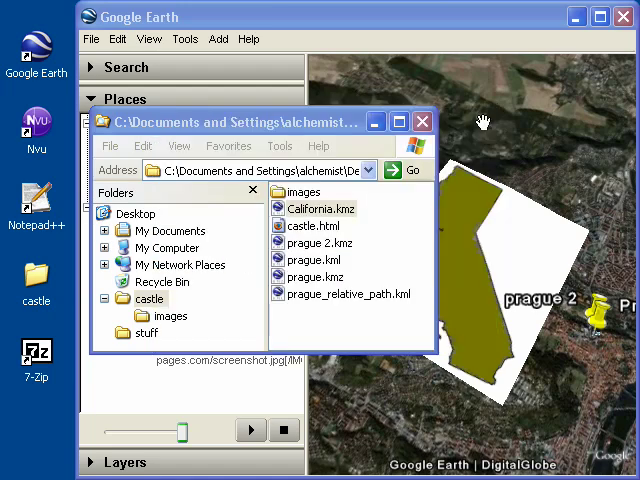
left_click(420, 120)
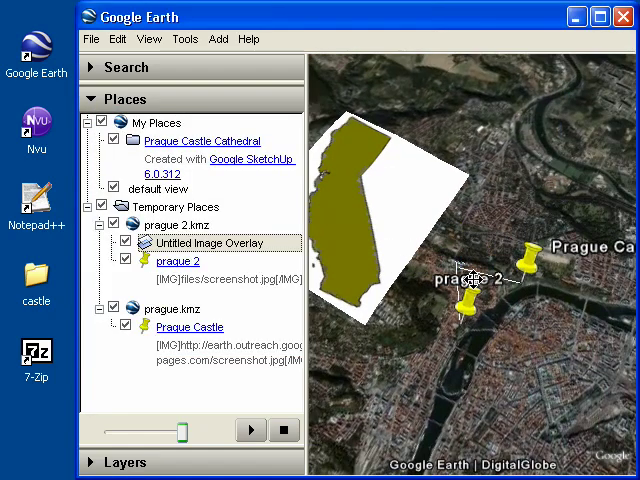
Set the prague 2 placemark's icon to the custom logo.gif from the Desktop
right_click(468, 292)
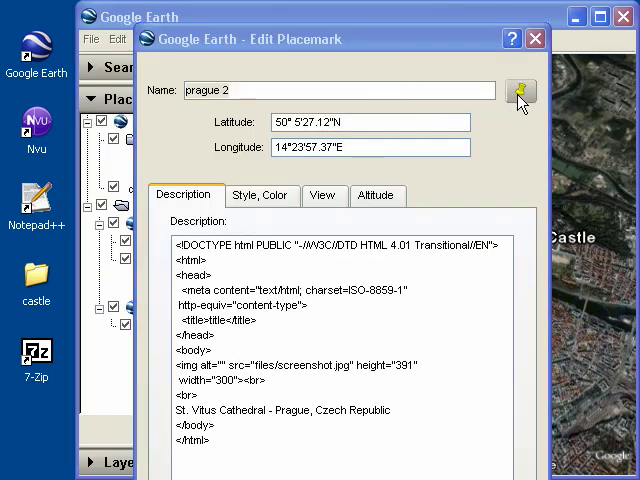
left_click(520, 92)
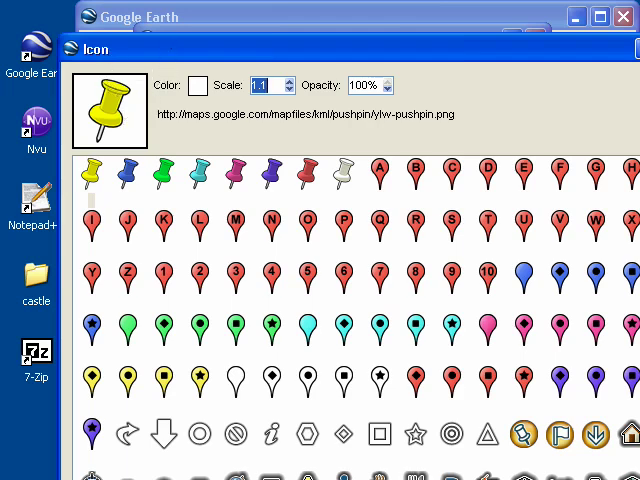
scroll("down", 3)
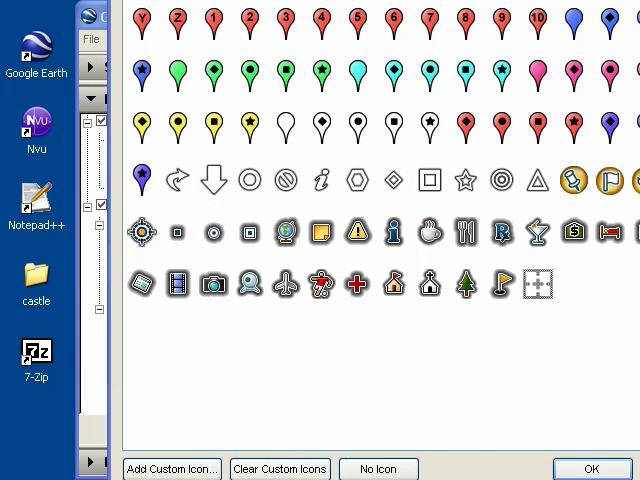
left_click(172, 468)
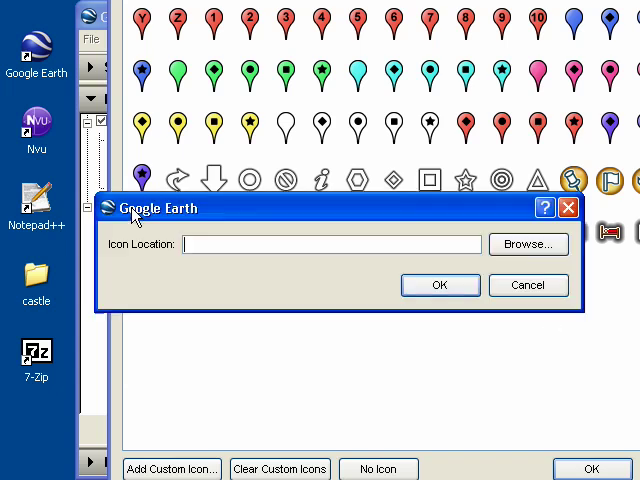
left_click(528, 244)
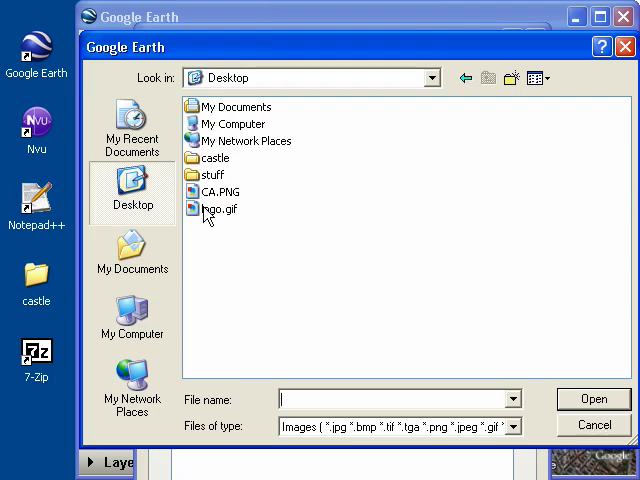
left_click(596, 400)
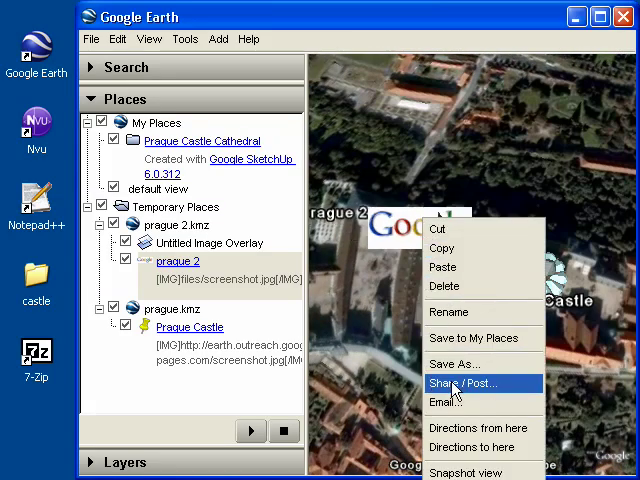
Save the placemark as prague 2 plus icon.kmz and check screenshot.jpg and logo.gif inside it in 7-Zip
left_click(454, 364)
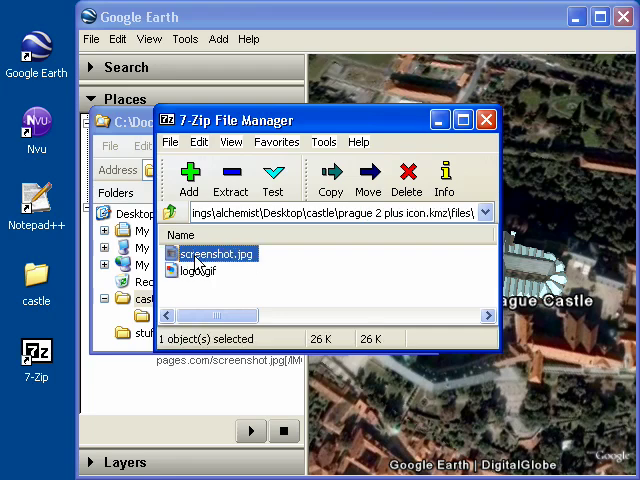
double_click(210, 252)
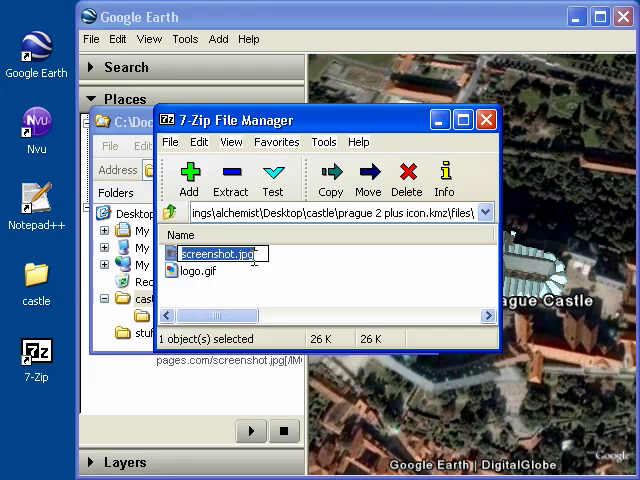
left_click(196, 272)
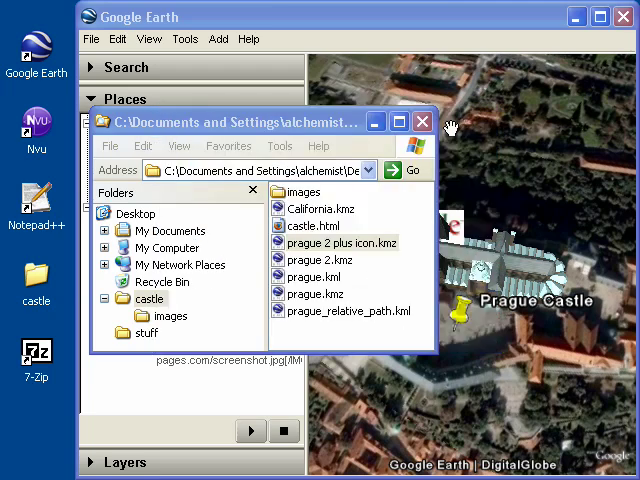
Close the folder window and view prague 2's balloon showing the embedded cathedral screenshot
left_click(422, 122)
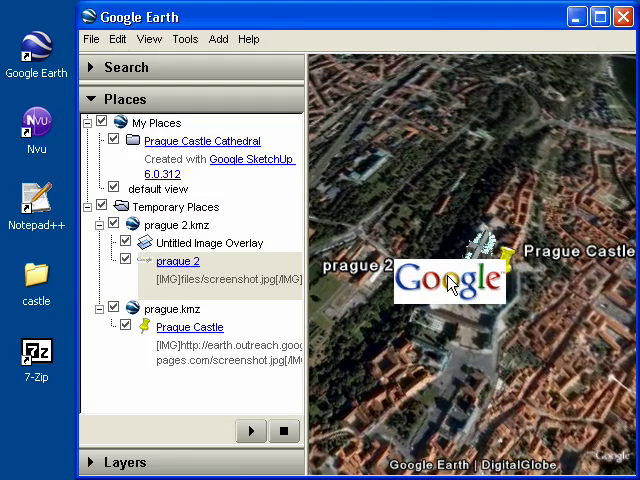
left_click(176, 260)
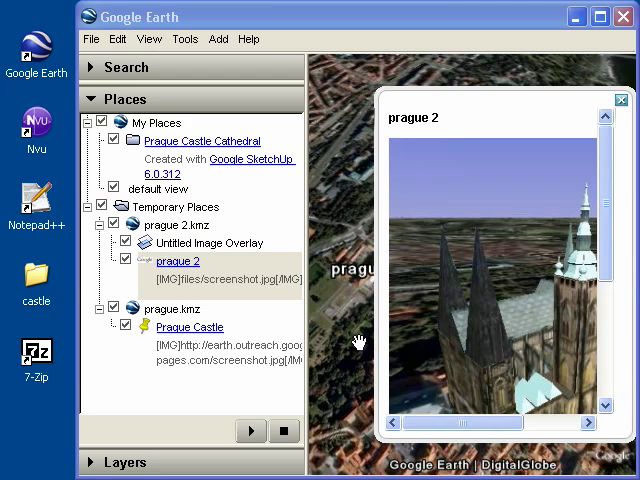
left_click(620, 100)
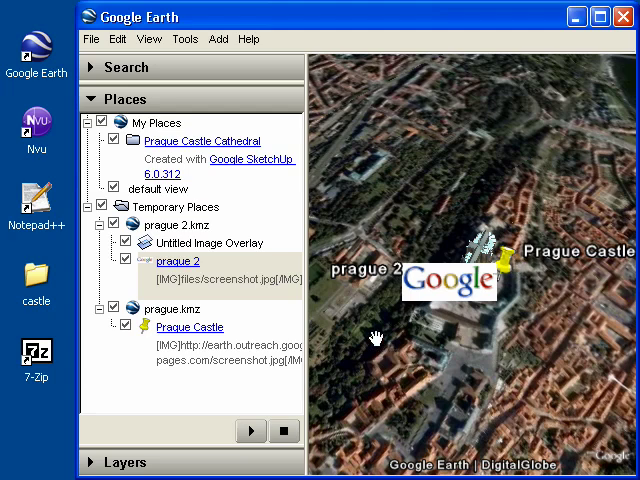
mouse_move(372, 332)
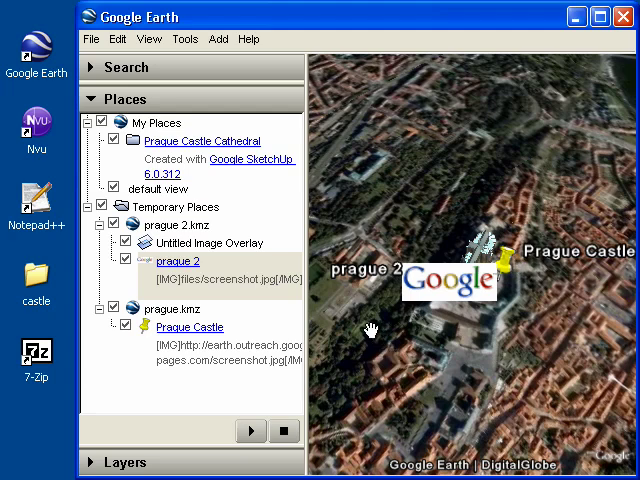